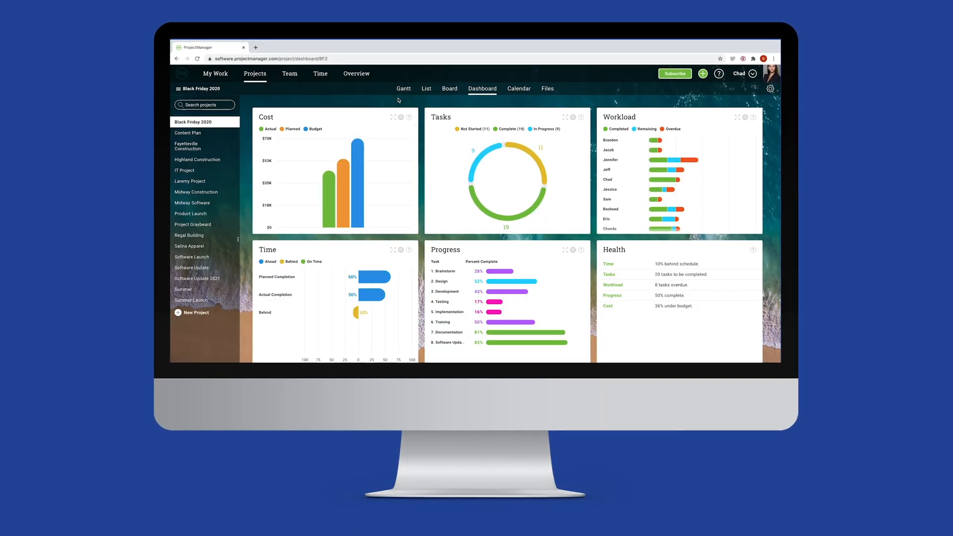
# Show the Technical Documentation task's details in Kodiak It-2's task list.
pyautogui.click(449, 88)
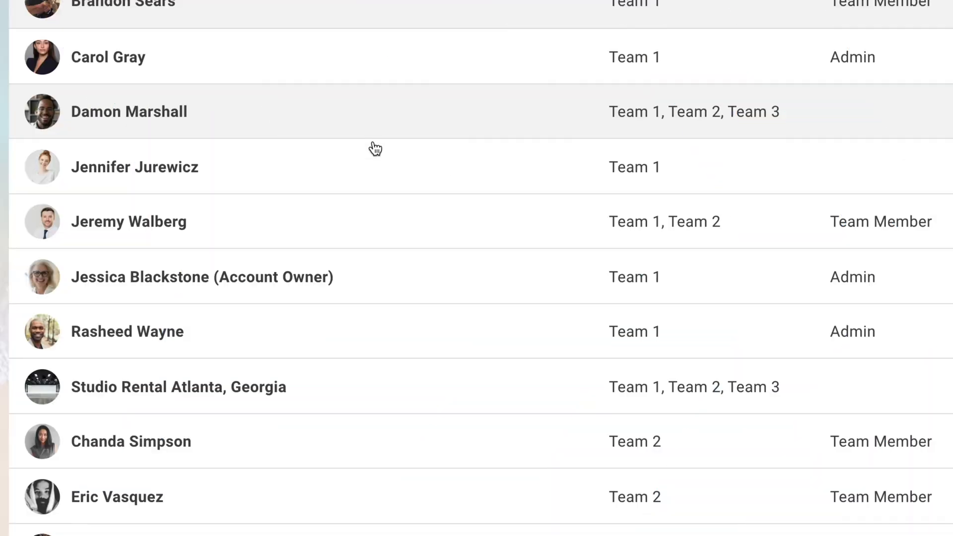
pyautogui.moveTo(368, 274)
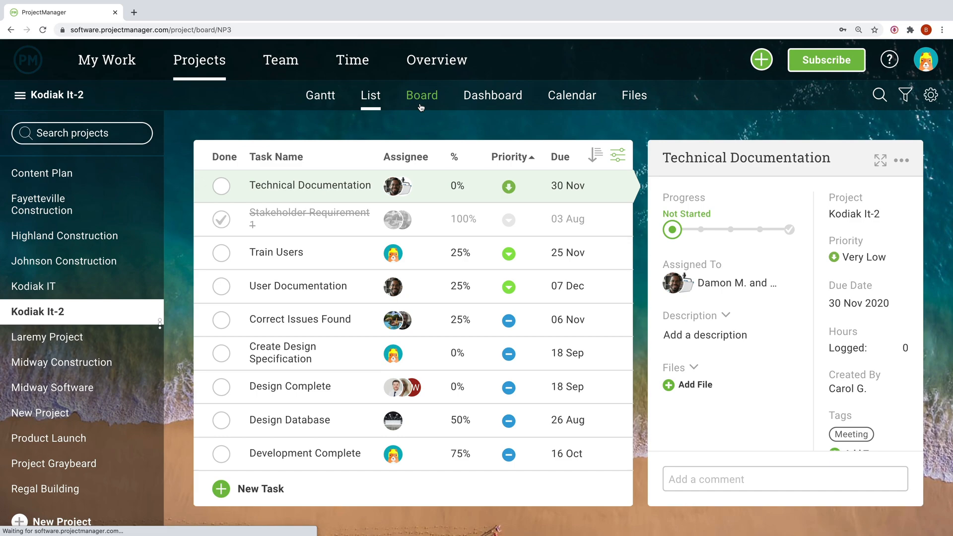
# View Kodiak It-2 as board, dashboard and calendar, ending on its project files.
pyautogui.click(421, 95)
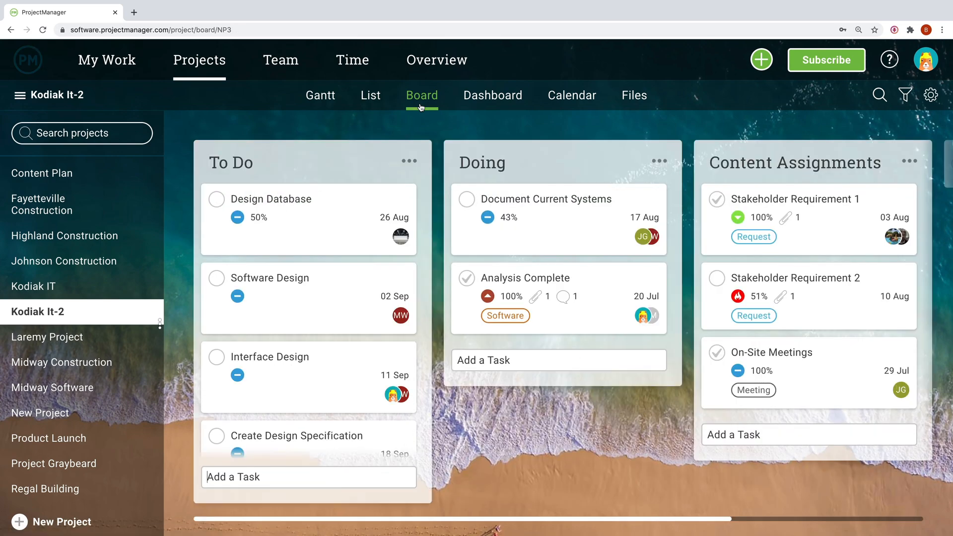
pyautogui.click(492, 95)
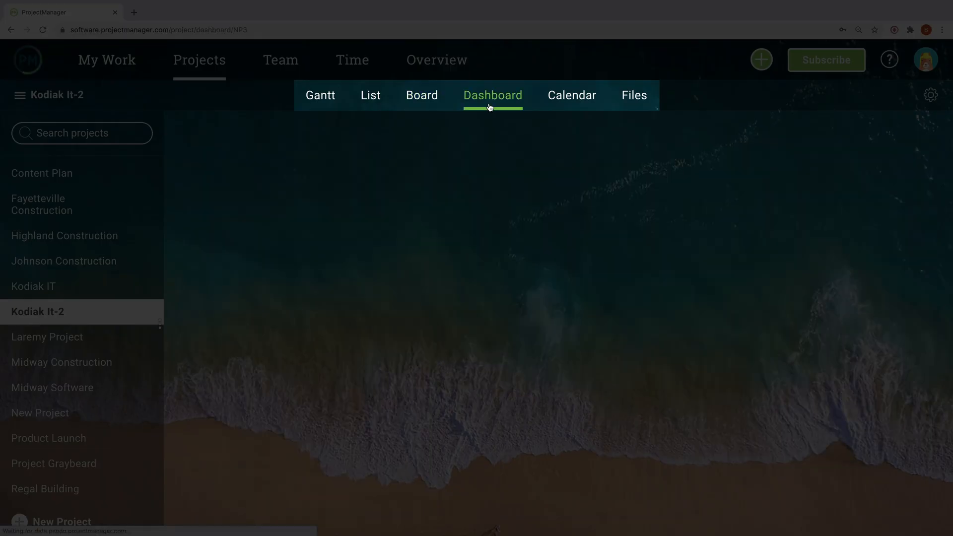
pyautogui.click(492, 95)
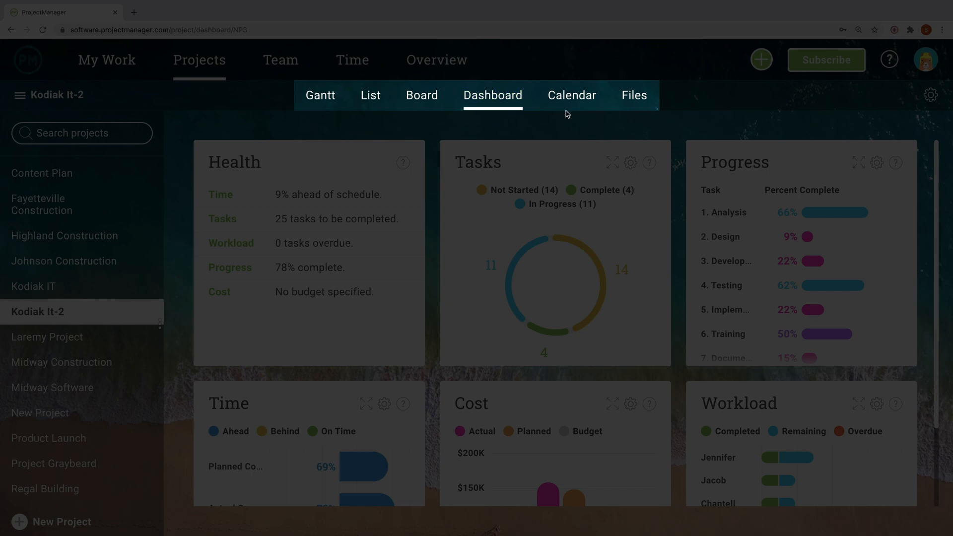
pyautogui.click(571, 95)
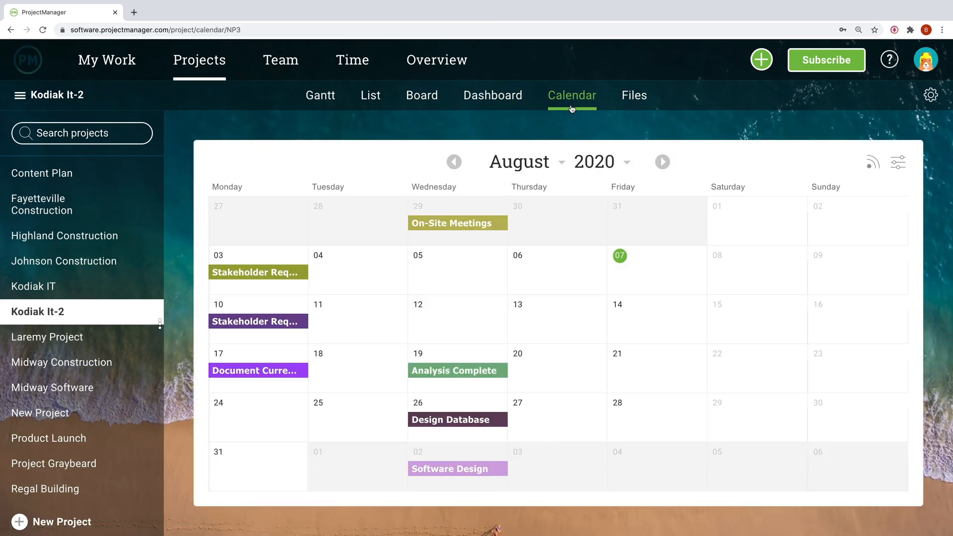
pyautogui.moveTo(633, 95)
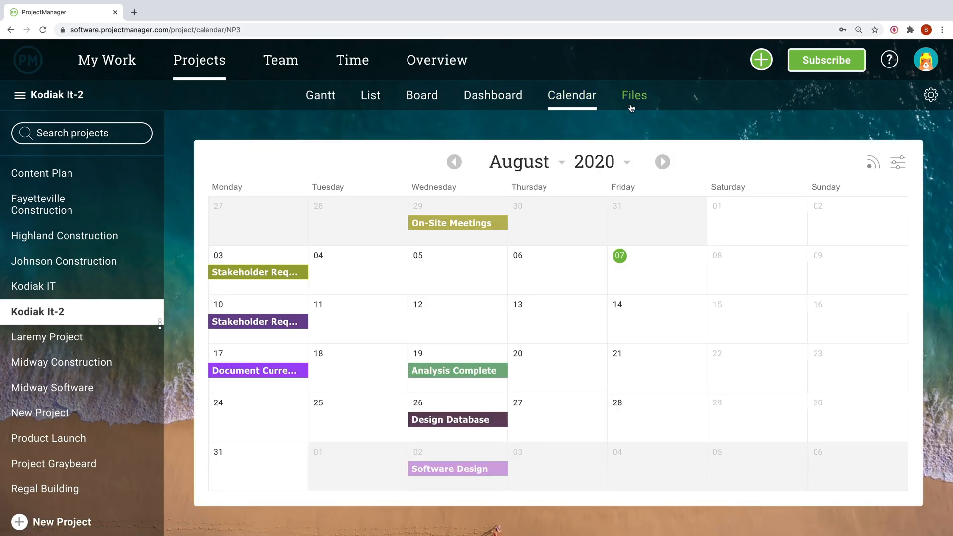
pyautogui.click(634, 95)
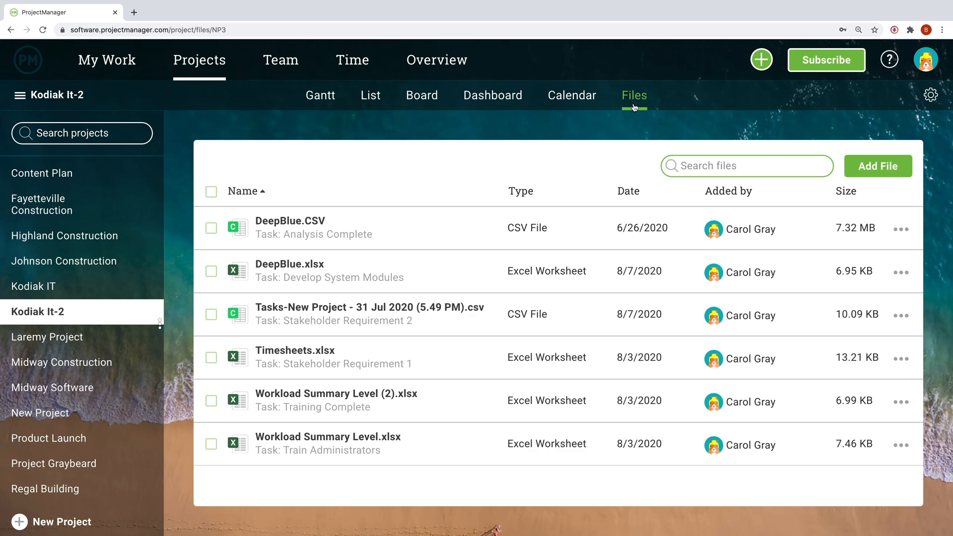
# Add a new board column titled 'Writing'.
pyautogui.click(64, 261)
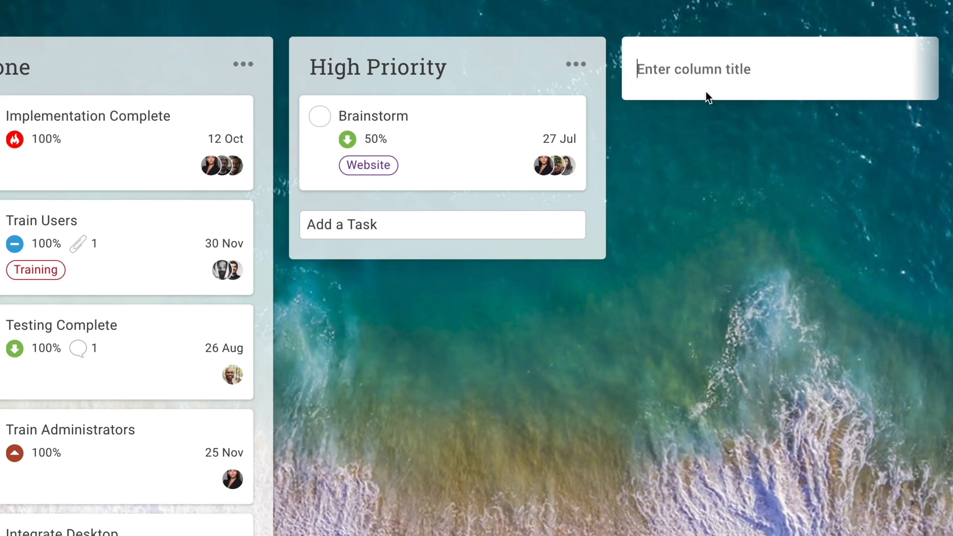
pyautogui.write('Writing')
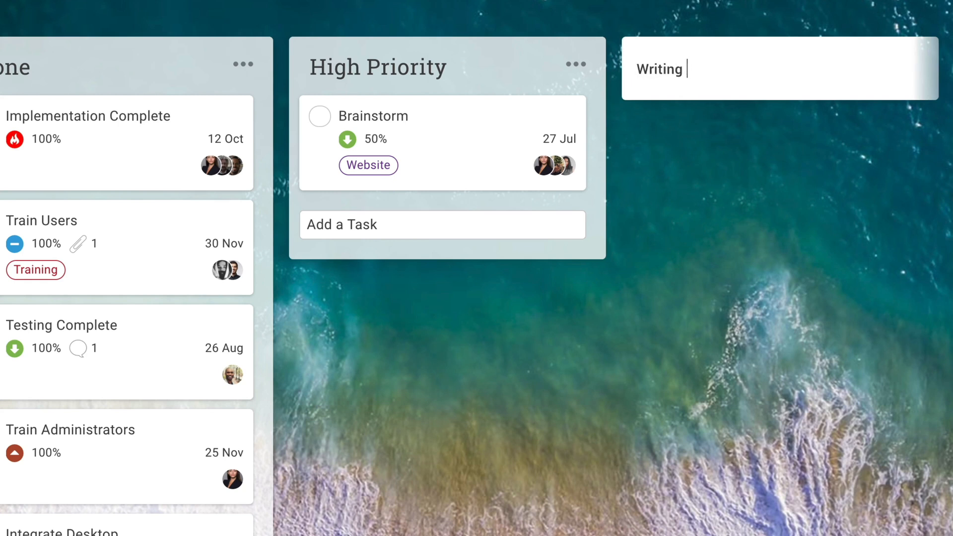
pyautogui.click(370, 95)
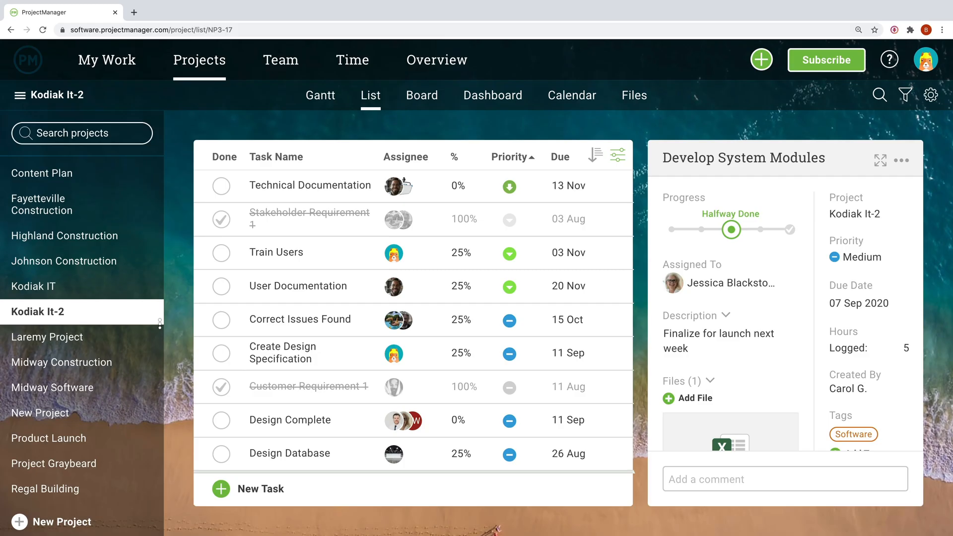
# Set Develop System Modules priority to Very High, then return to the calendar.
pyautogui.click(863, 257)
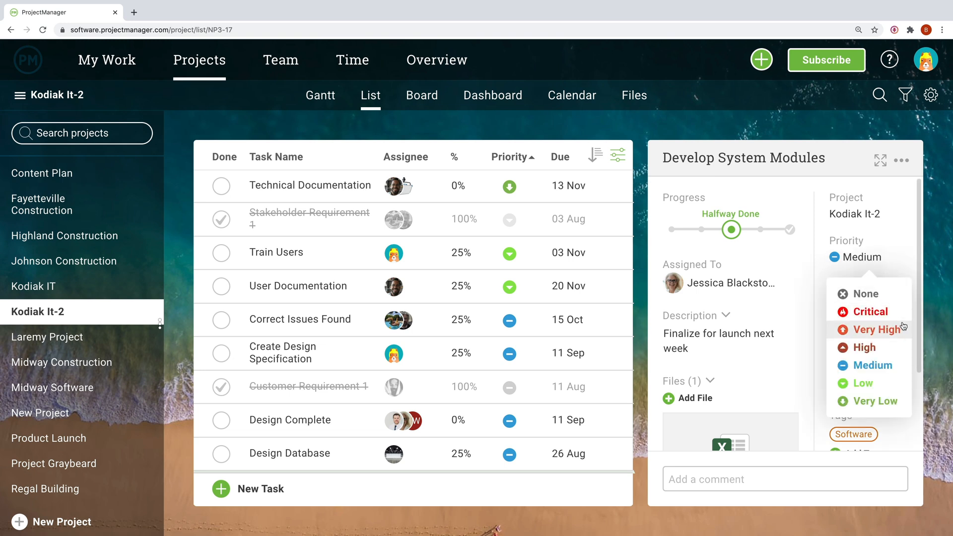
pyautogui.click(874, 330)
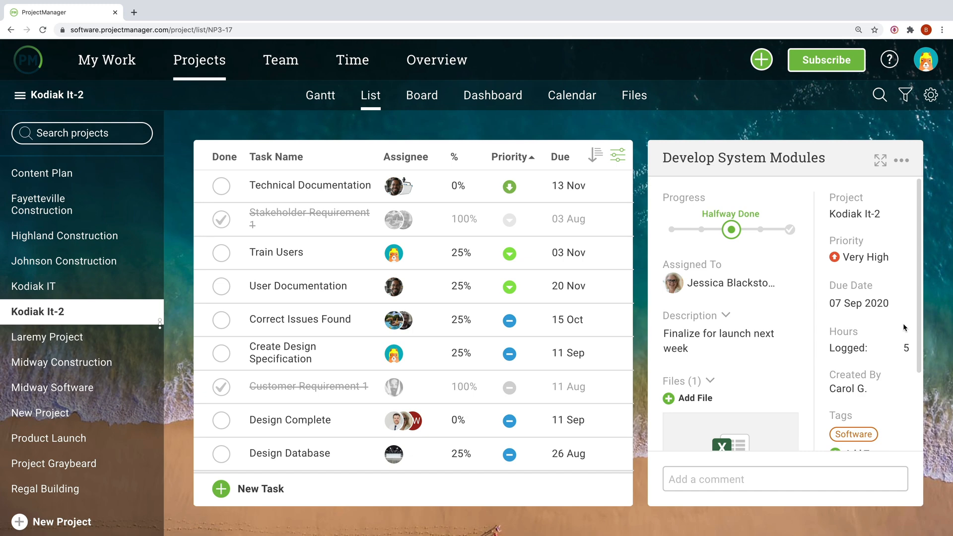
pyautogui.click(555, 86)
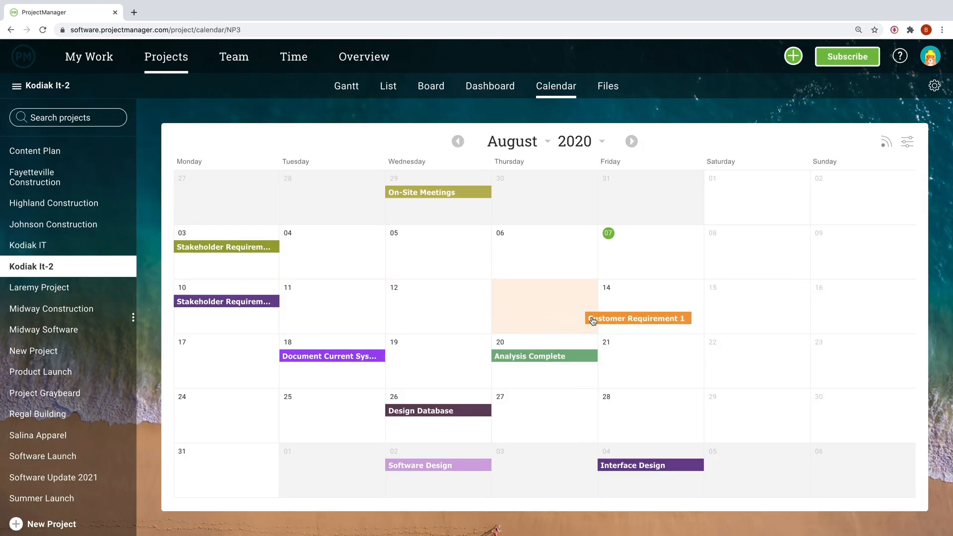
# Show Kodiak It-2's Gantt chart with task timelines and assignees.
pyautogui.click(346, 85)
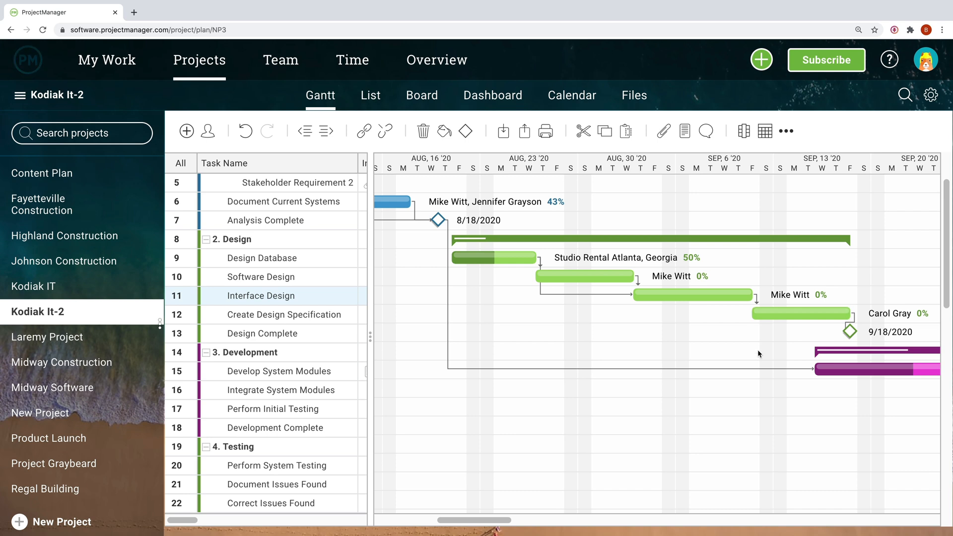
# Open Project Graybeard's board and expand the Product Launch card.
pyautogui.click(422, 96)
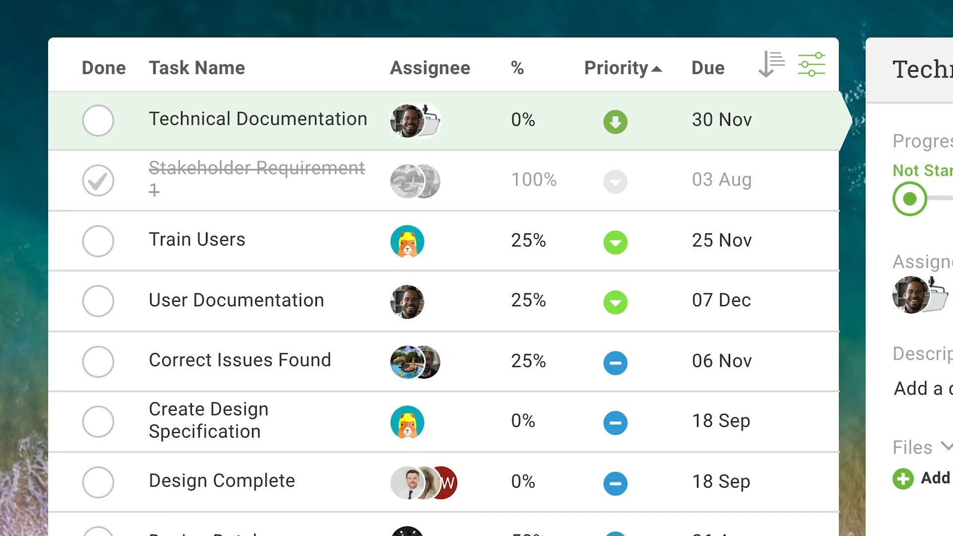
pyautogui.click(98, 119)
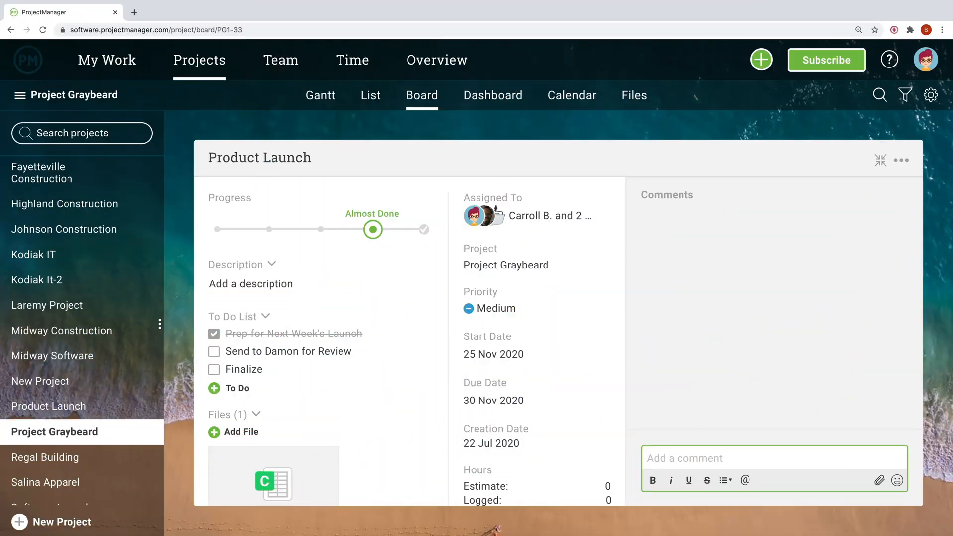
pyautogui.write('Damon Marshall t')
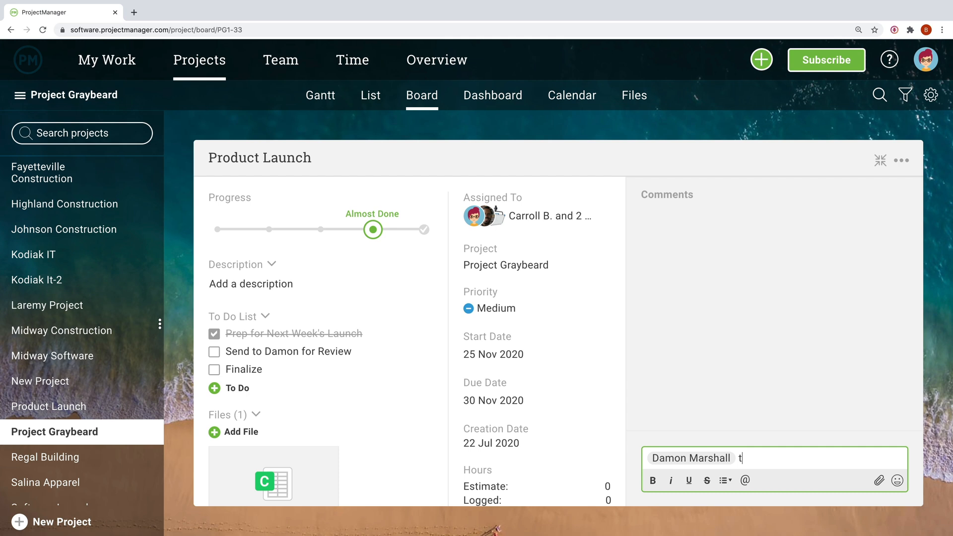
pyautogui.write('his is ready')
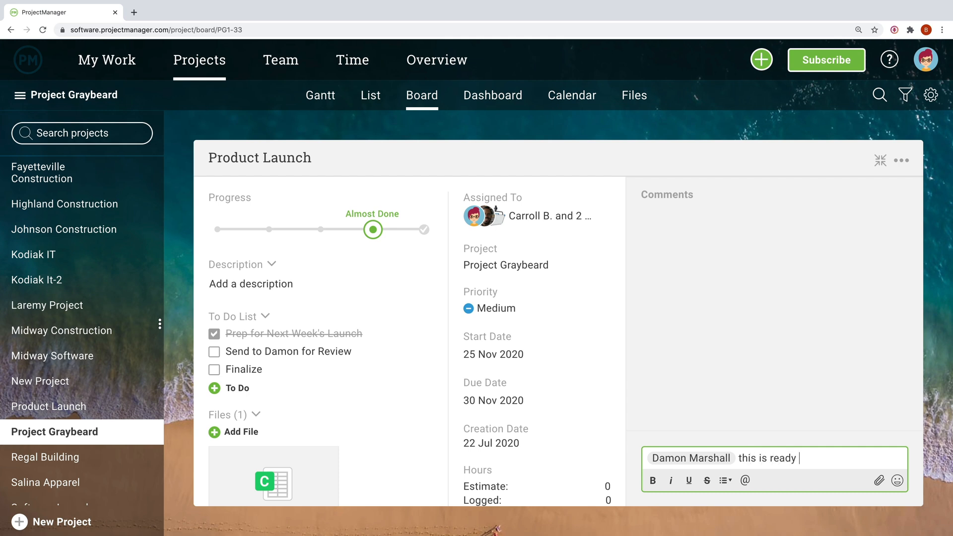
pyautogui.write('for review!')
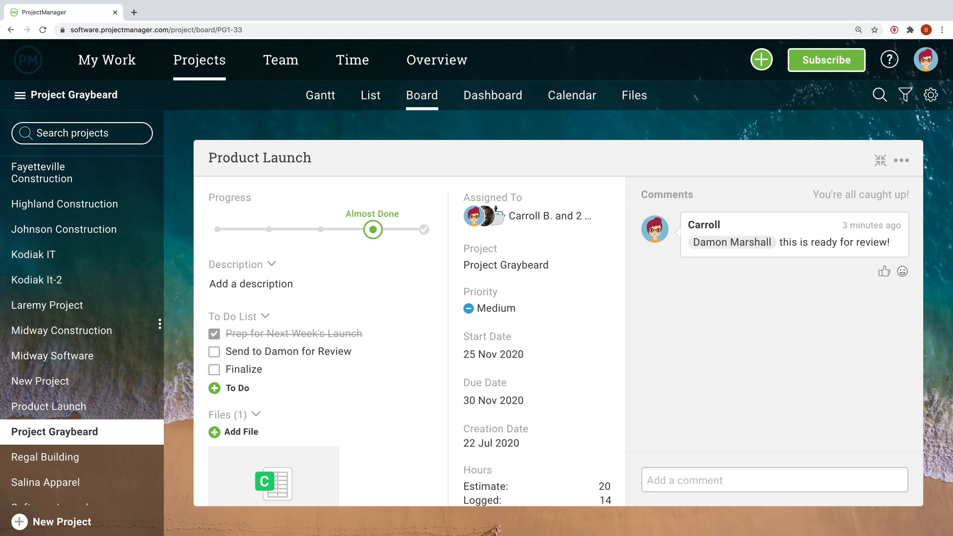
pyautogui.moveTo(585, 385)
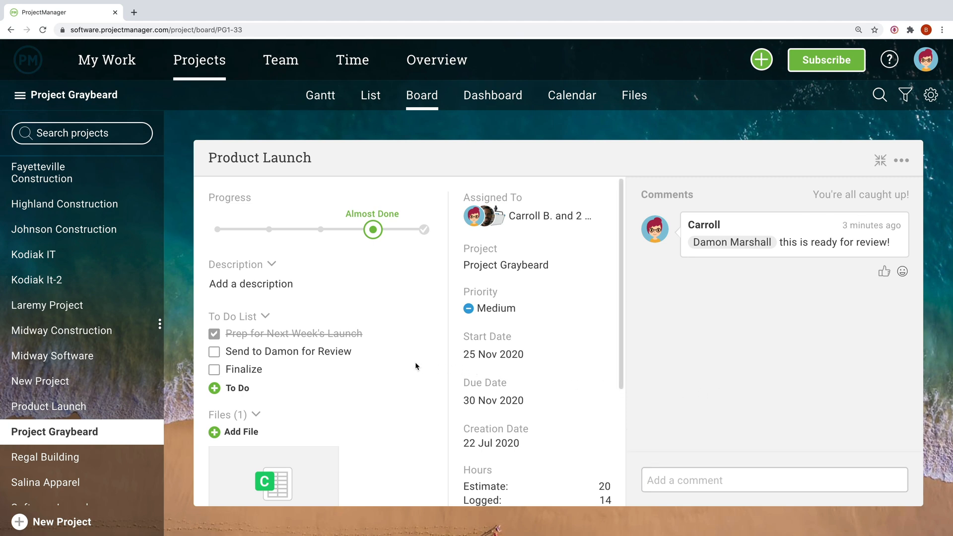
pyautogui.scroll(-3)
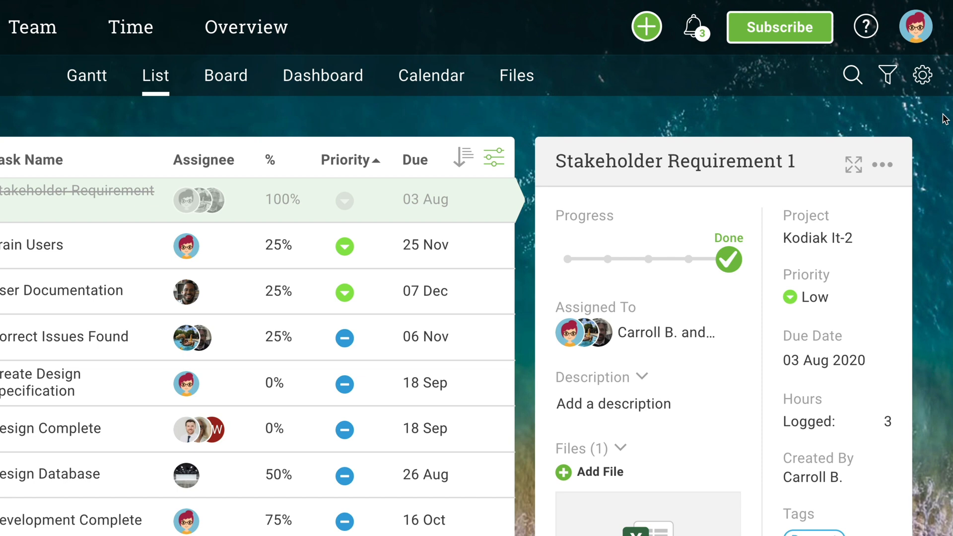
pyautogui.moveTo(696, 28)
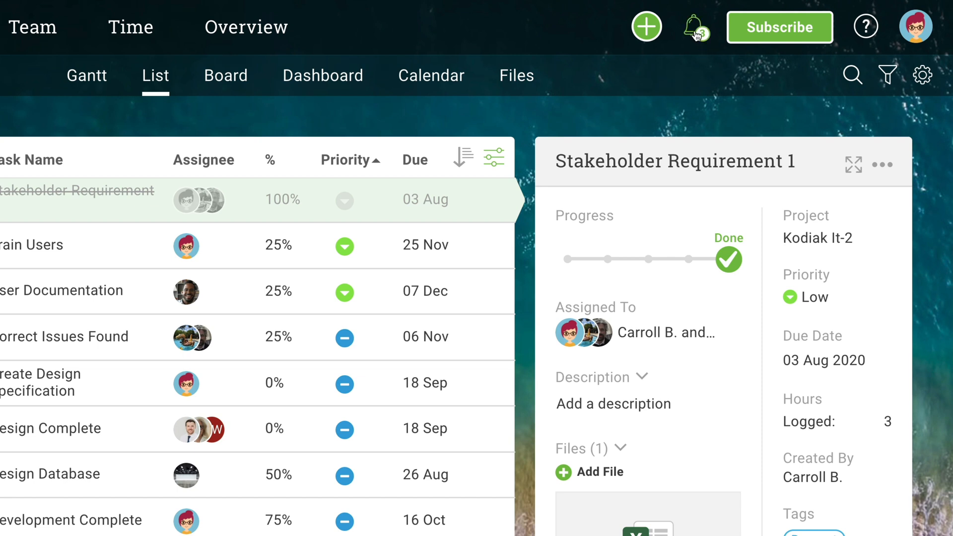
# Check the unread notifications to reach User Story 5.
pyautogui.click(696, 27)
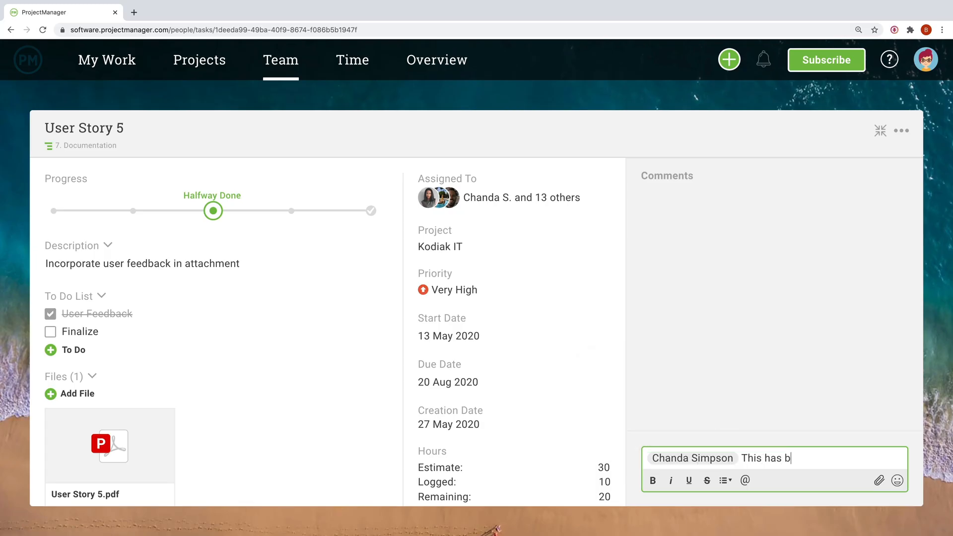
pyautogui.press('Return')
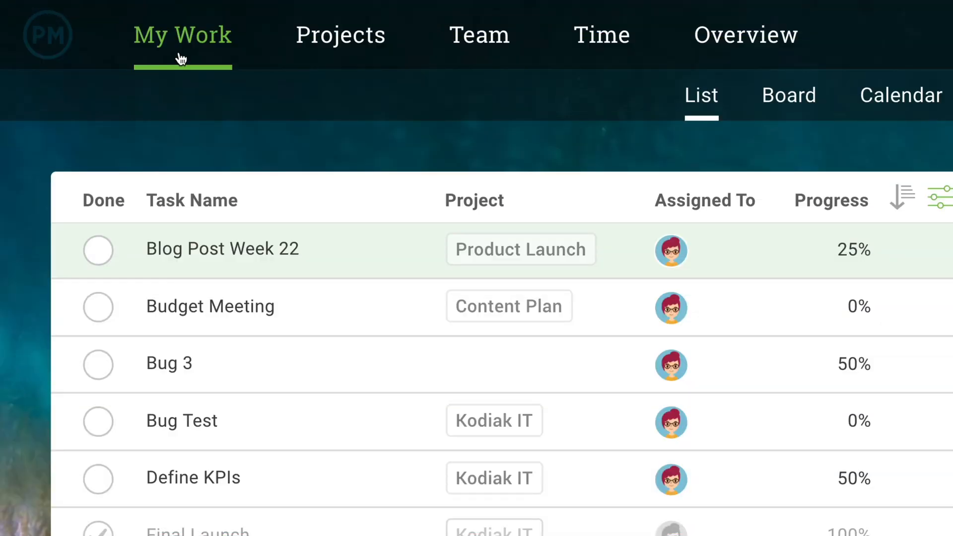
pyautogui.click(222, 248)
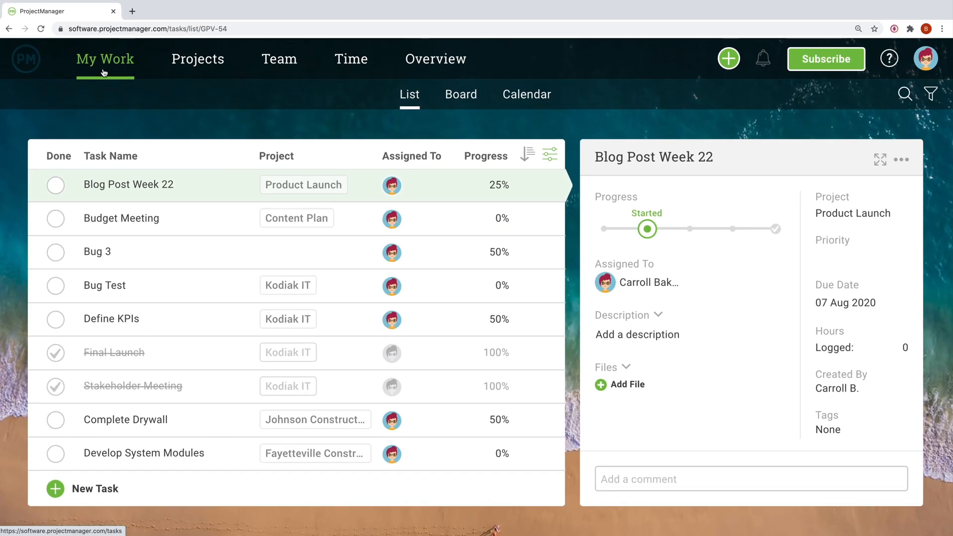
pyautogui.moveTo(387, 114)
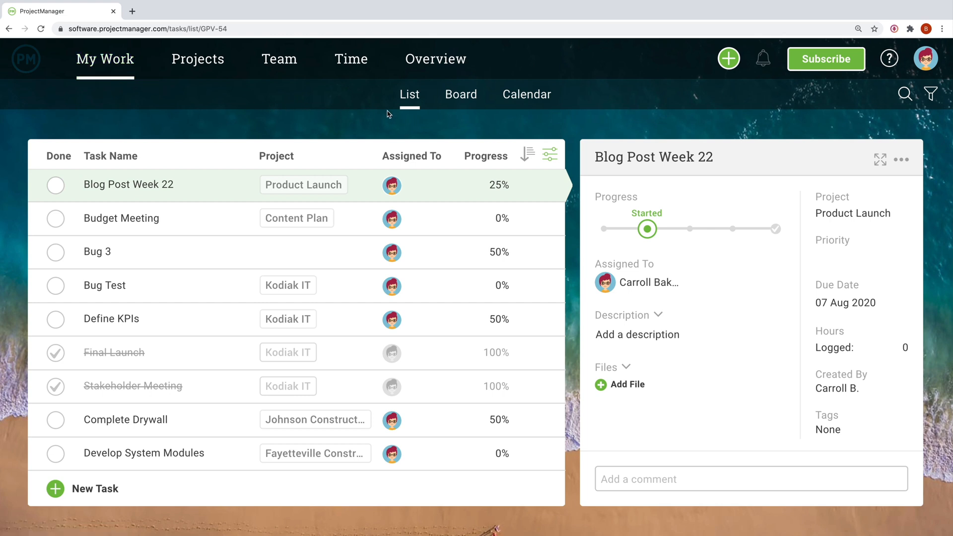
pyautogui.moveTo(409, 94)
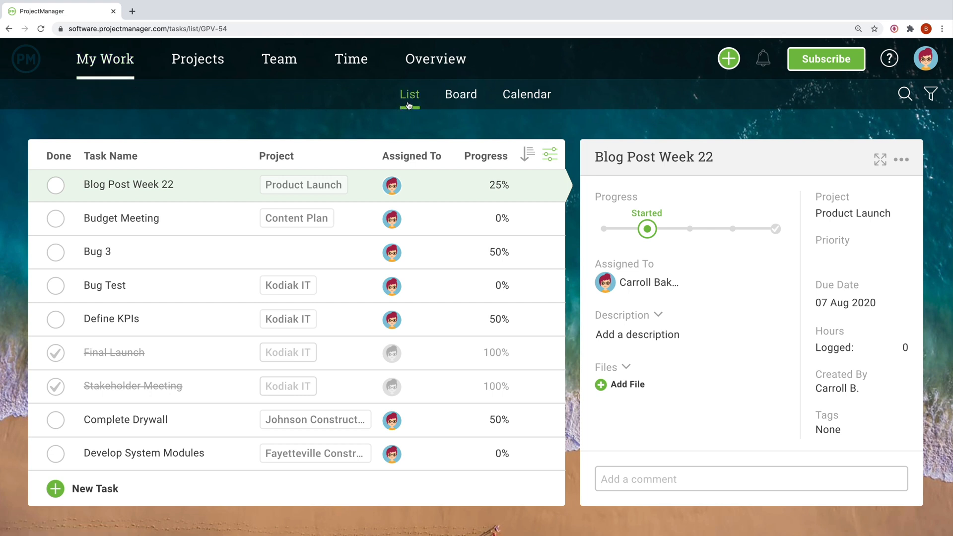
pyautogui.moveTo(442, 109)
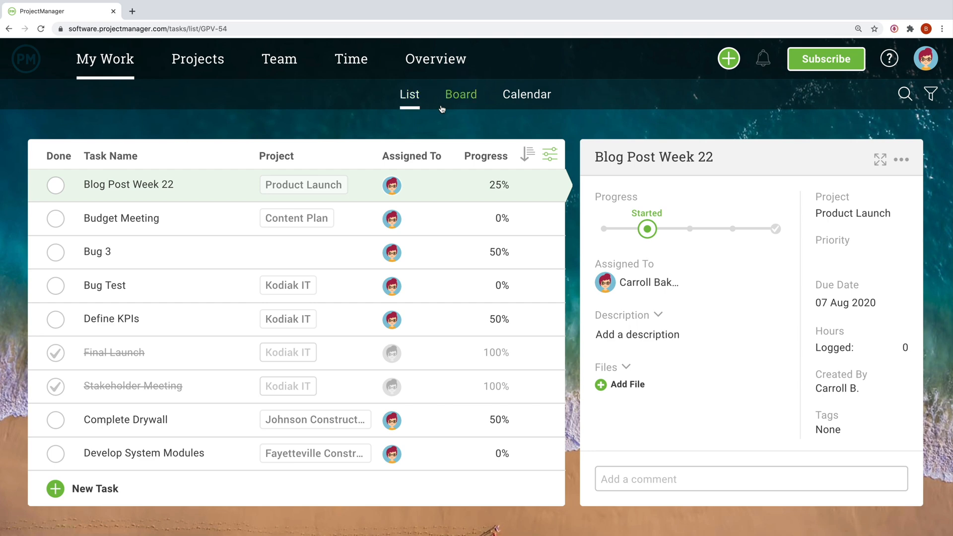
pyautogui.click(461, 94)
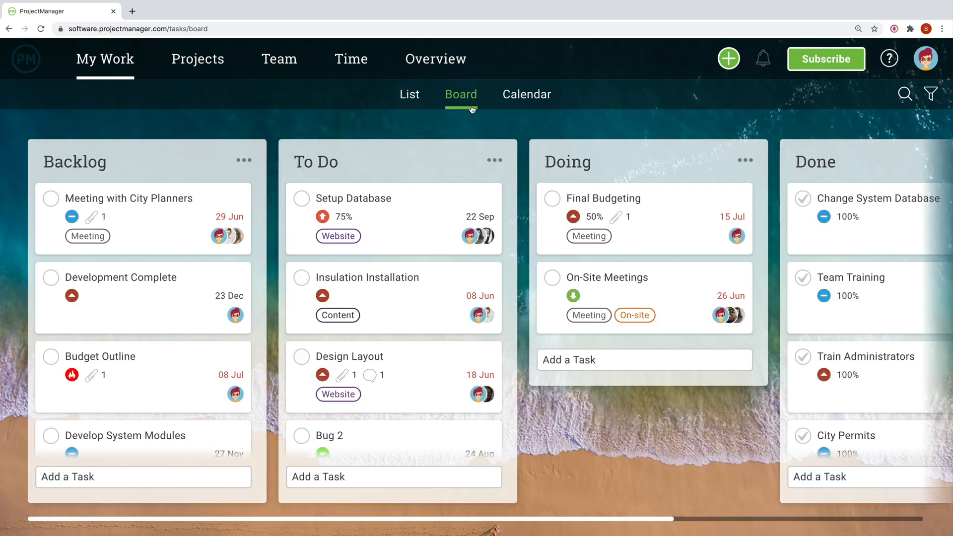
pyautogui.click(526, 95)
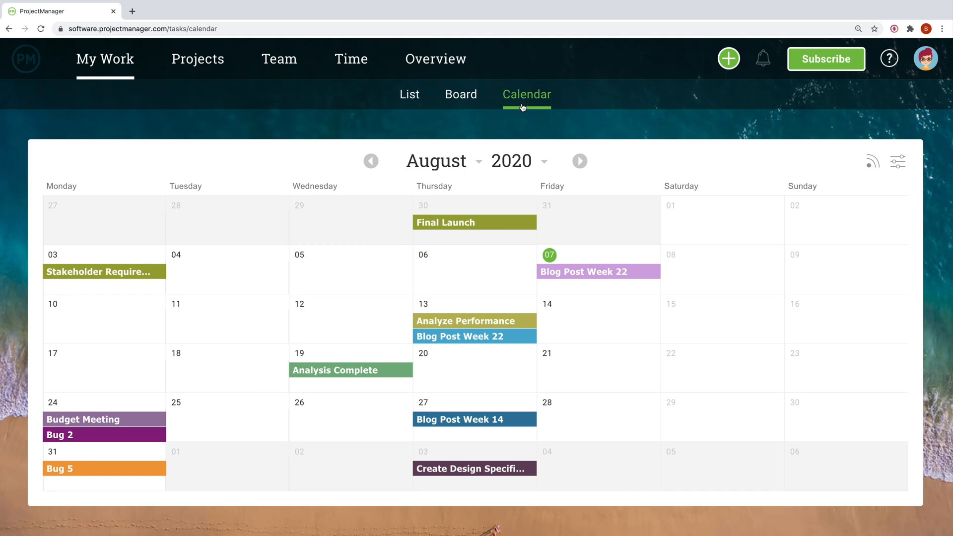
pyautogui.moveTo(410, 94)
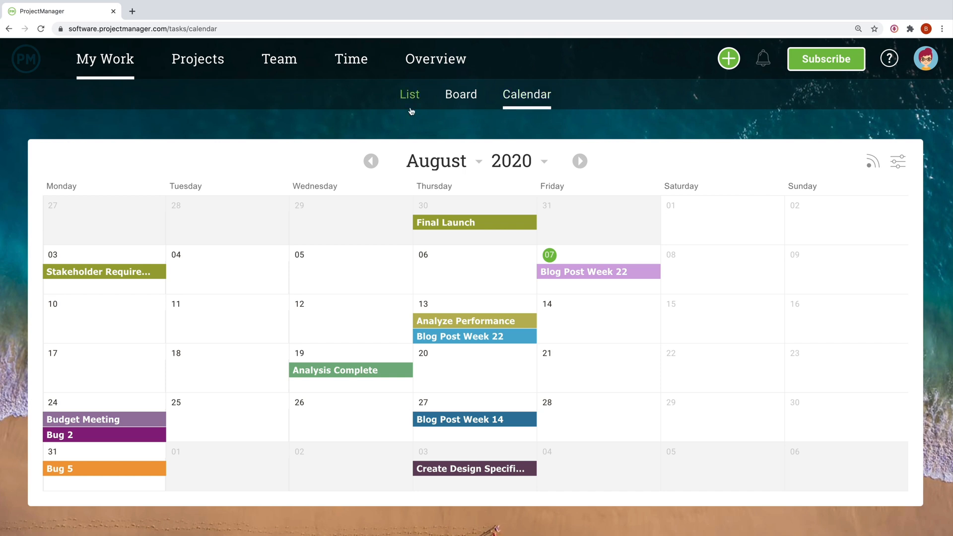
pyautogui.click(409, 95)
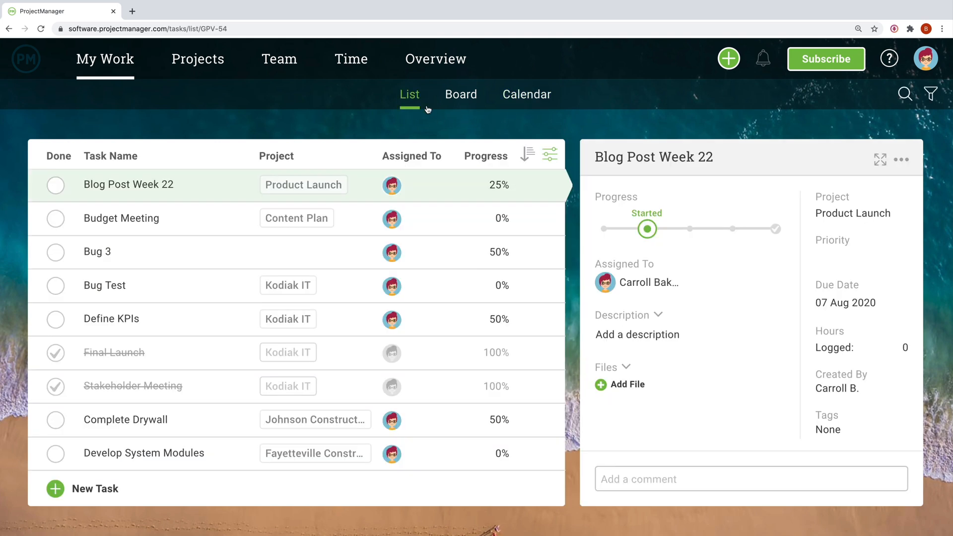
# Start a new task named 'Groceries for Party' from the add-new menu.
pyautogui.click(728, 59)
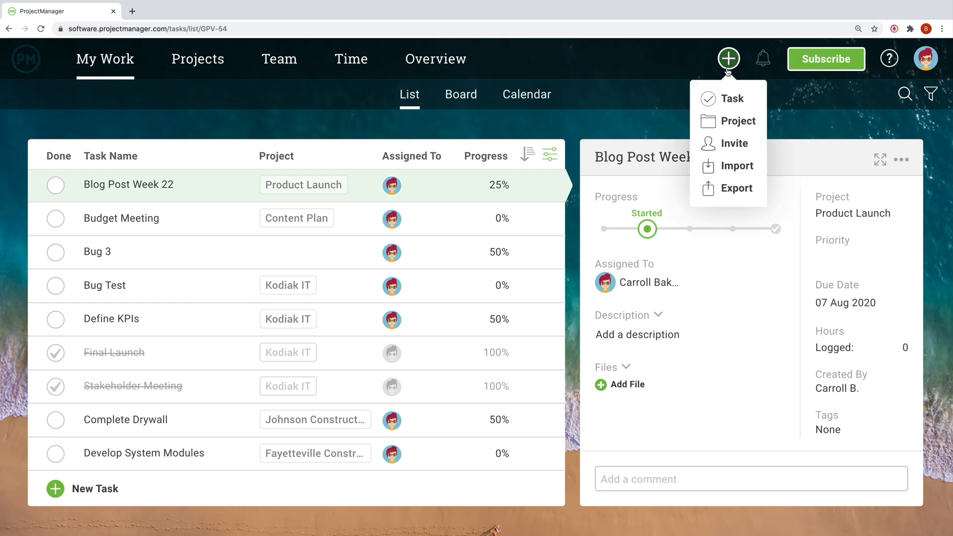
pyautogui.click(732, 98)
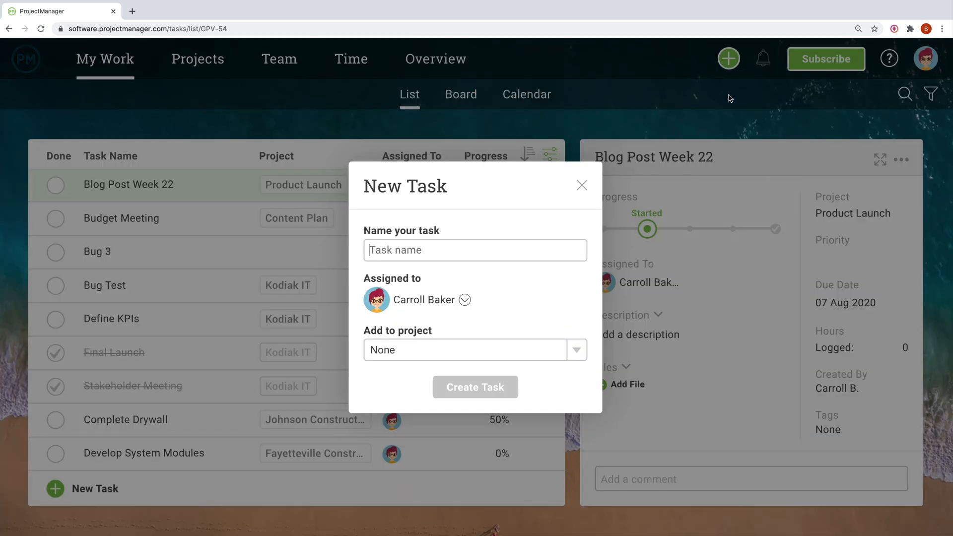
pyautogui.write('Groceries for Part')
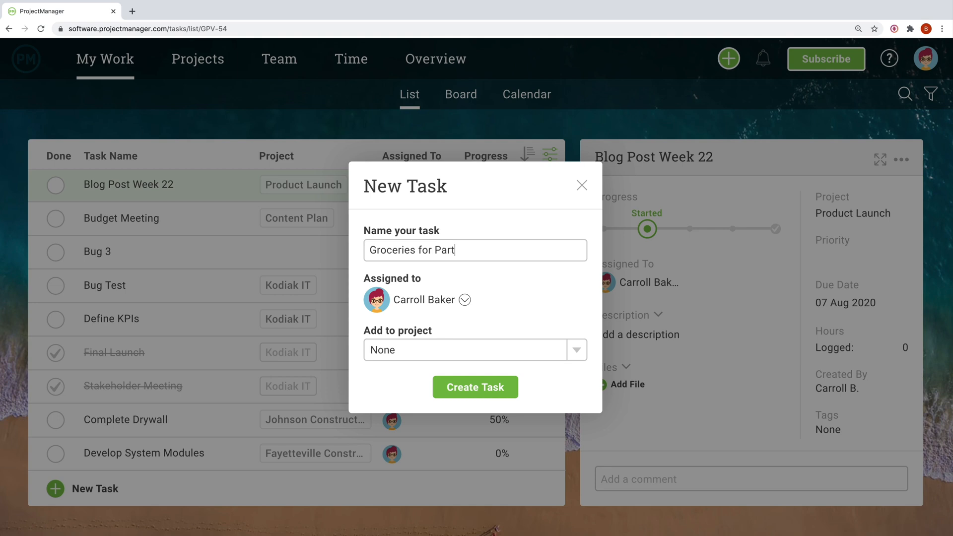
pyautogui.write('y')
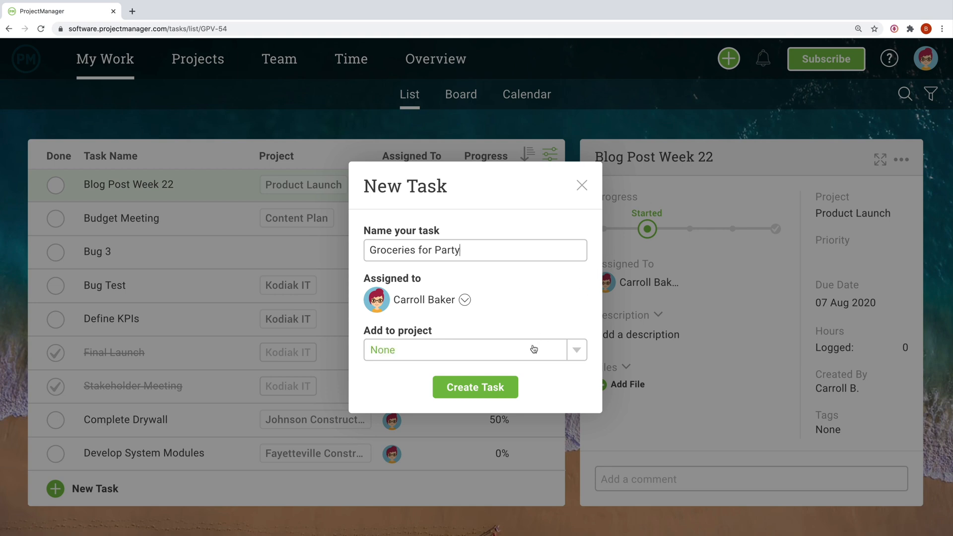
pyautogui.click(280, 59)
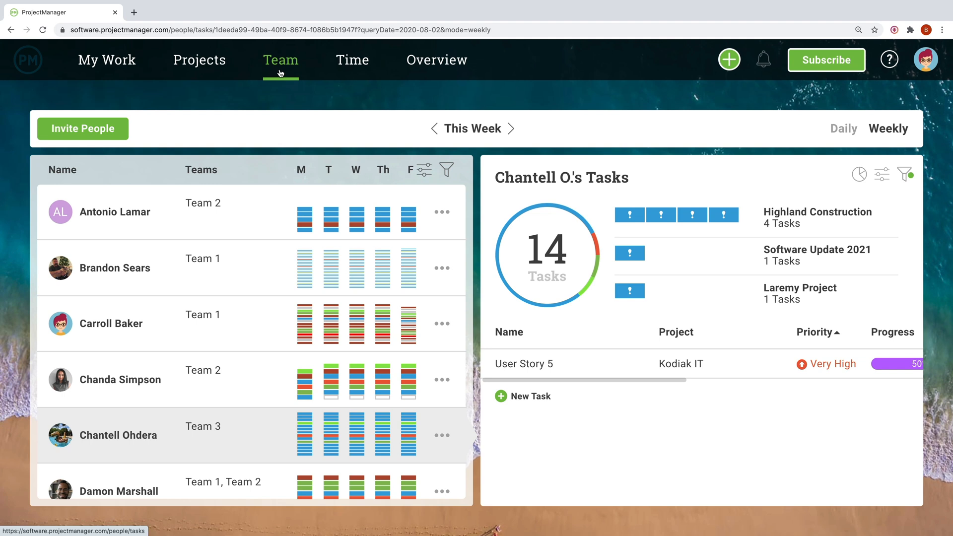
pyautogui.moveTo(379, 96)
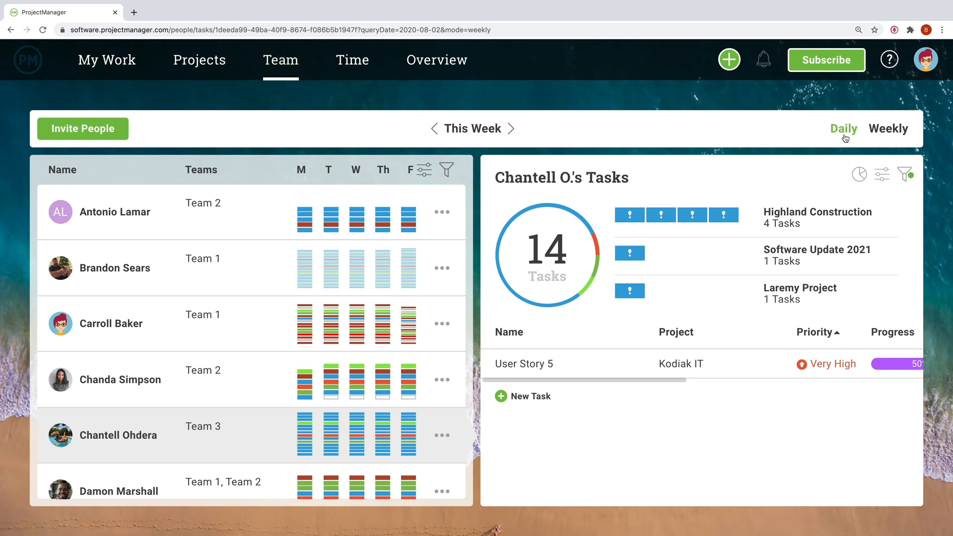
# Switch the team workload view to a daily breakdown.
pyautogui.click(843, 128)
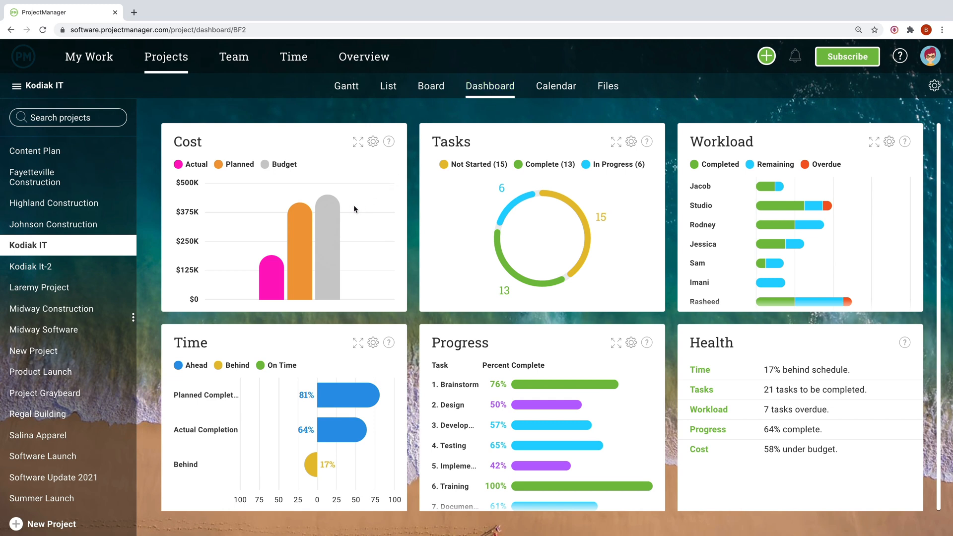
pyautogui.moveTo(298, 225)
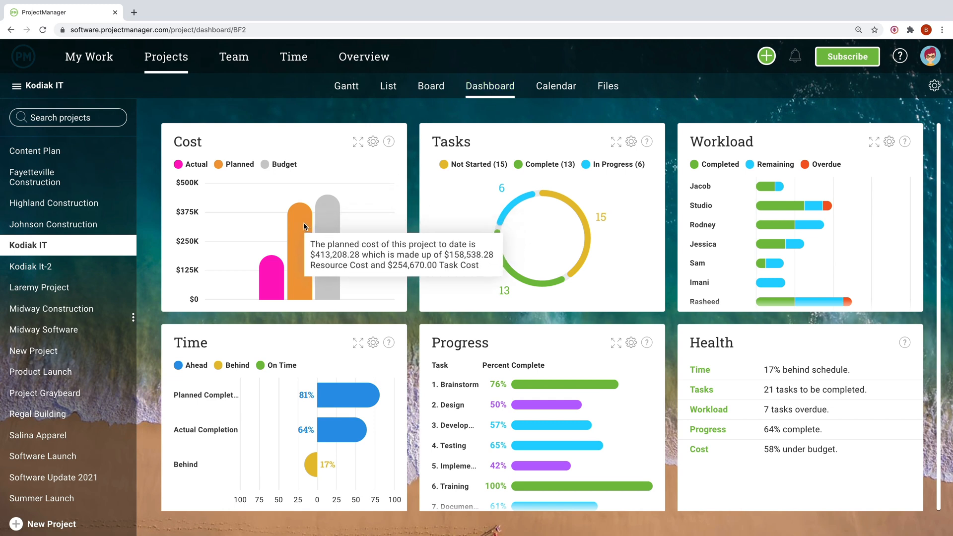
pyautogui.moveTo(496, 220)
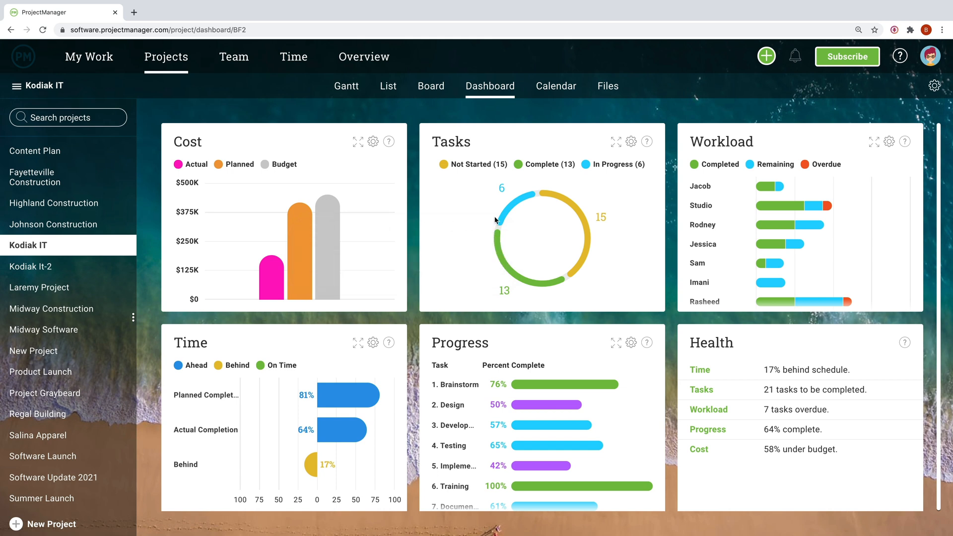
pyautogui.moveTo(577, 266)
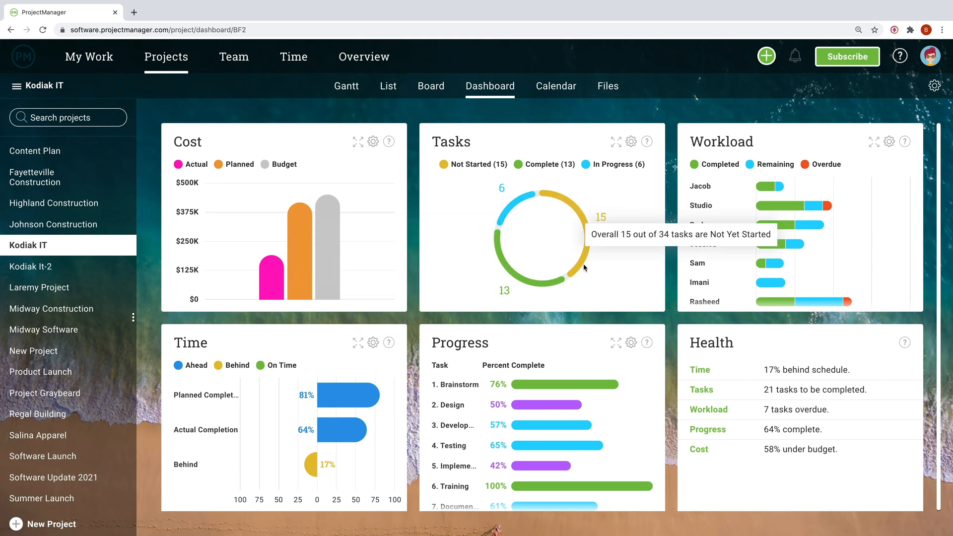
pyautogui.moveTo(759, 268)
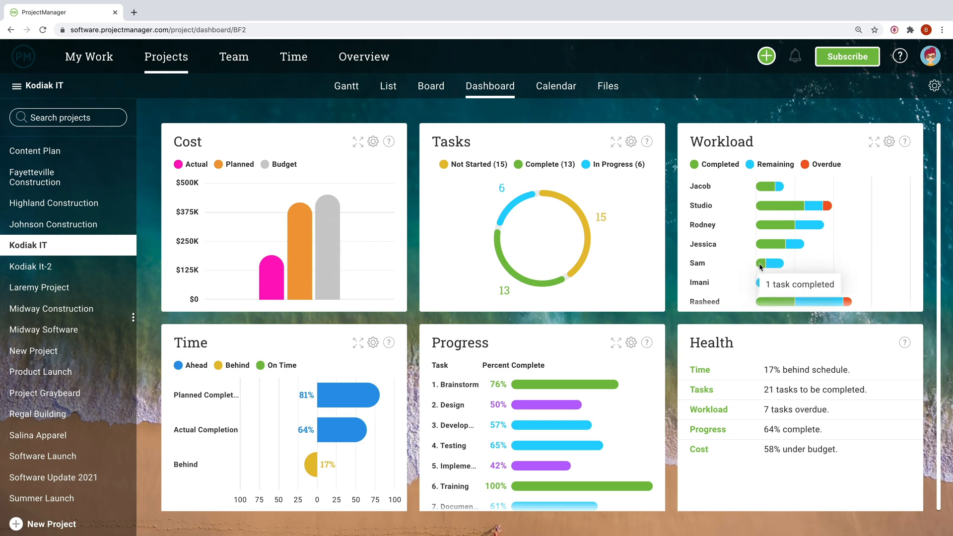
pyautogui.moveTo(874, 142)
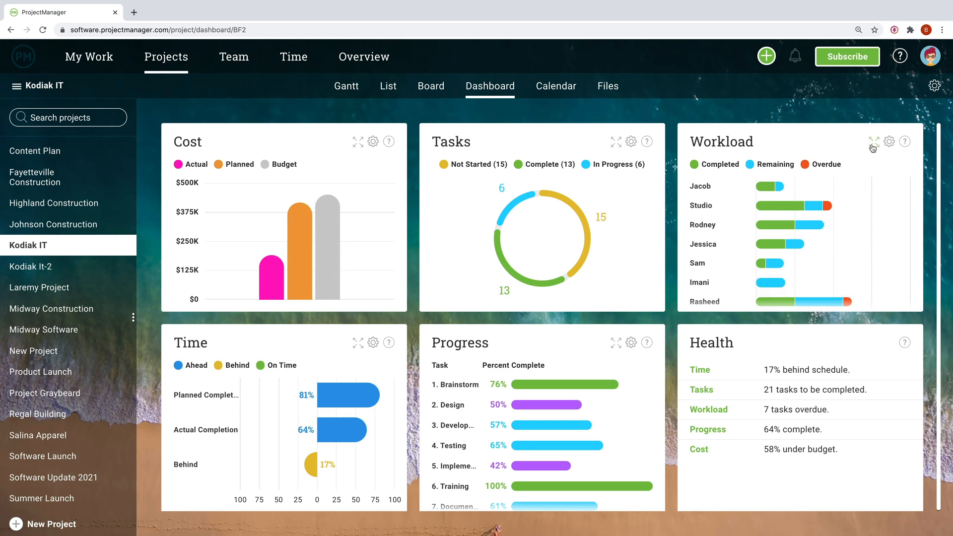
# Enlarge the Kodiak IT Workload chart to see everyone, then close it.
pyautogui.click(874, 142)
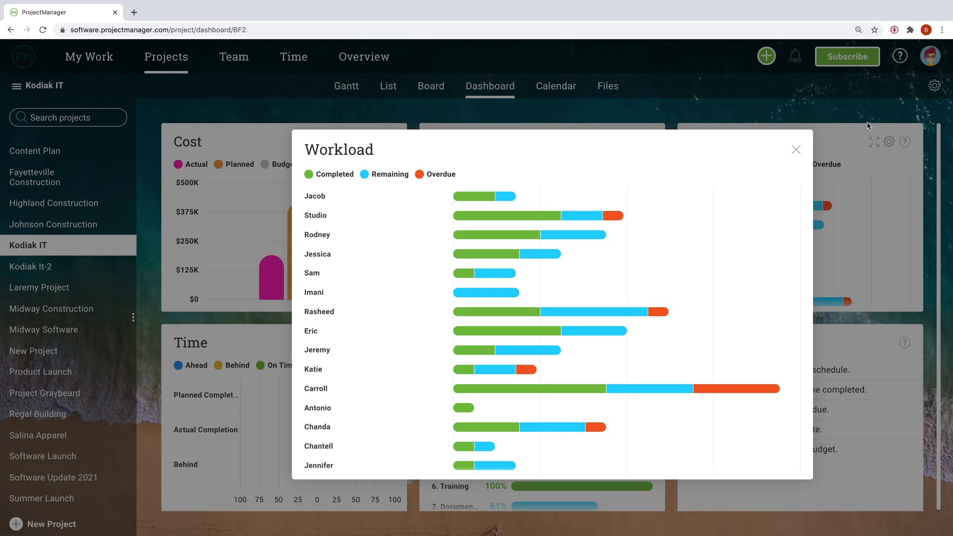
pyautogui.click(476, 96)
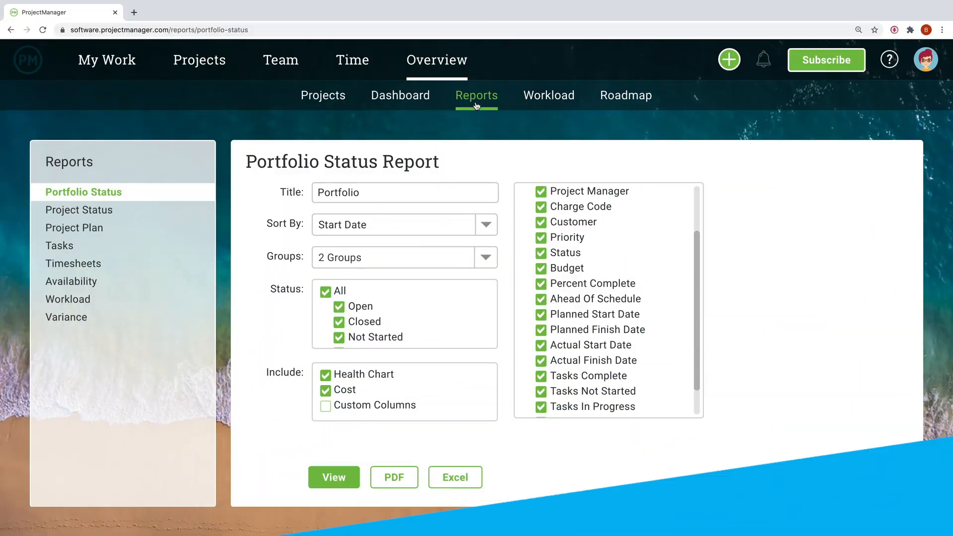
pyautogui.moveTo(240, 120)
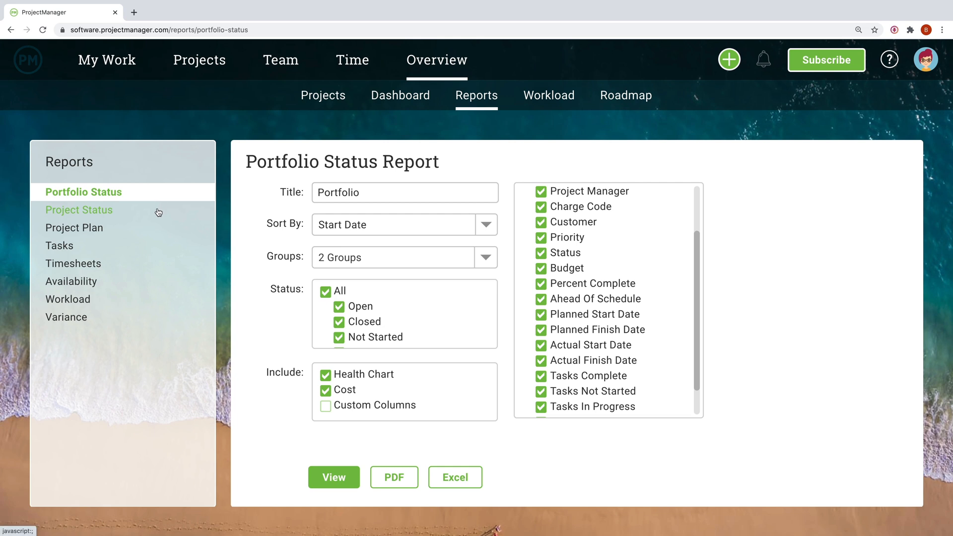
# Generate the Kodiak IT Project Status report and open the completed report.
pyautogui.click(79, 209)
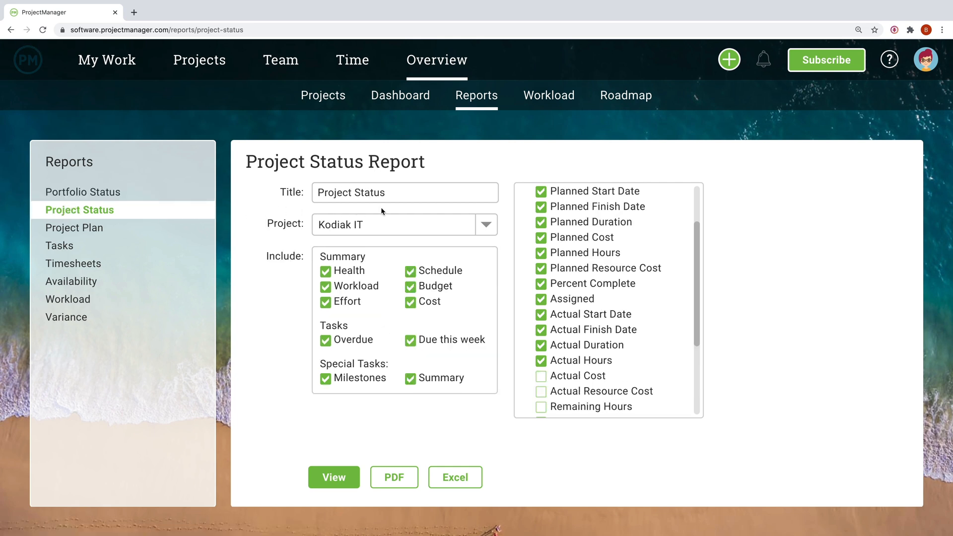
pyautogui.scroll(-3)
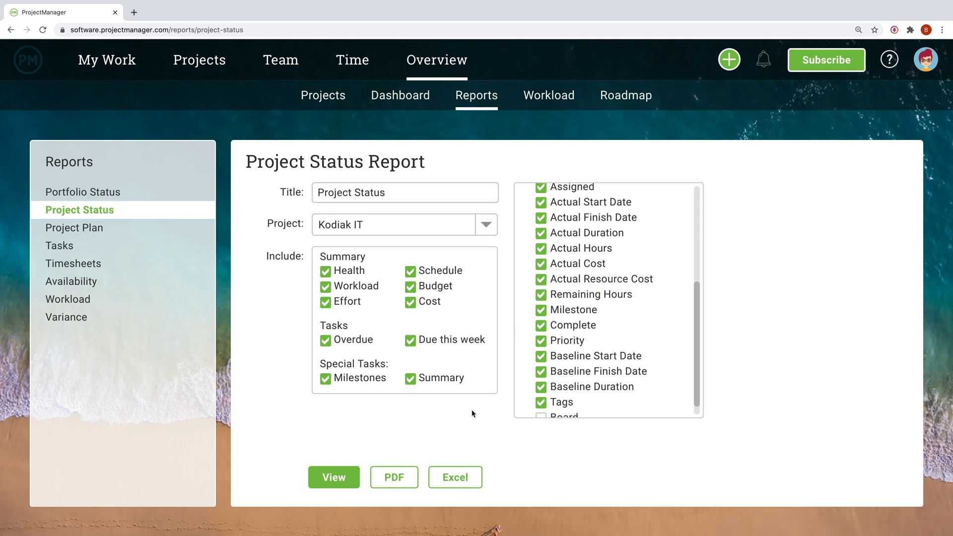
pyautogui.click(333, 477)
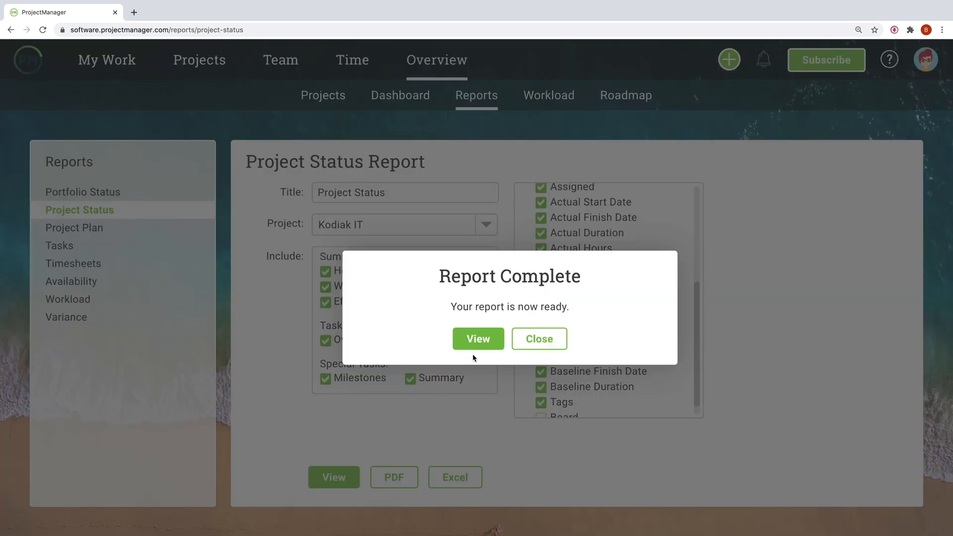
pyautogui.click(478, 338)
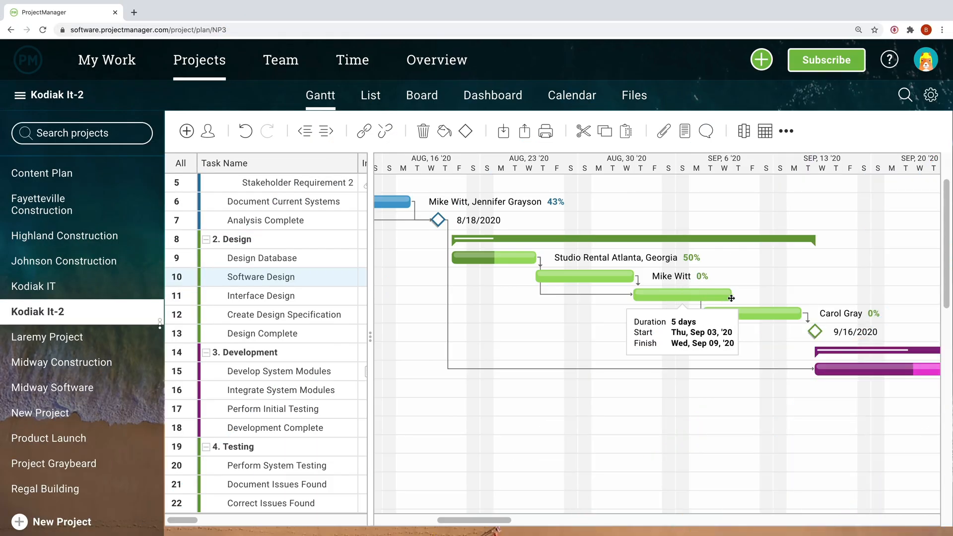
# Open the Black Friday 2020 dashboard and briefly enlarge its Cost chart.
pyautogui.click(106, 60)
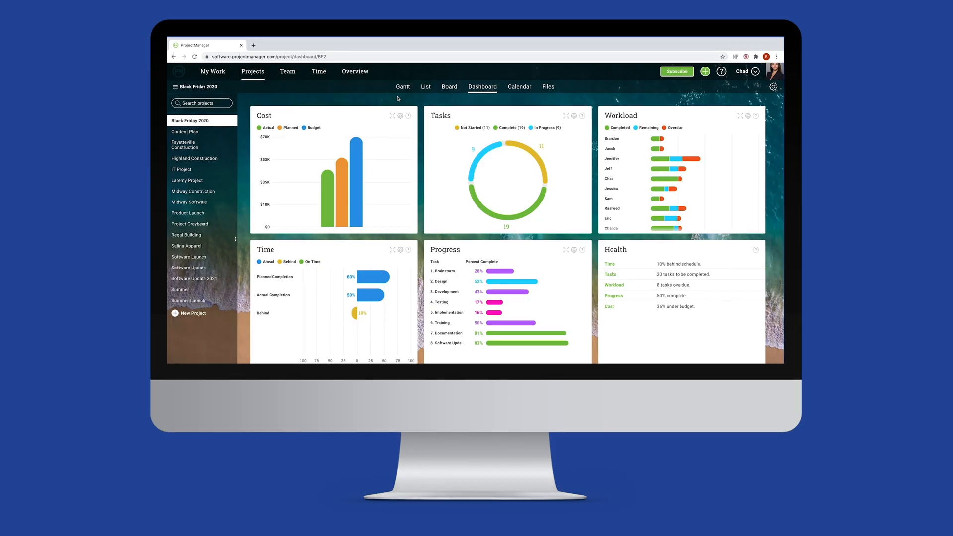
pyautogui.click(393, 116)
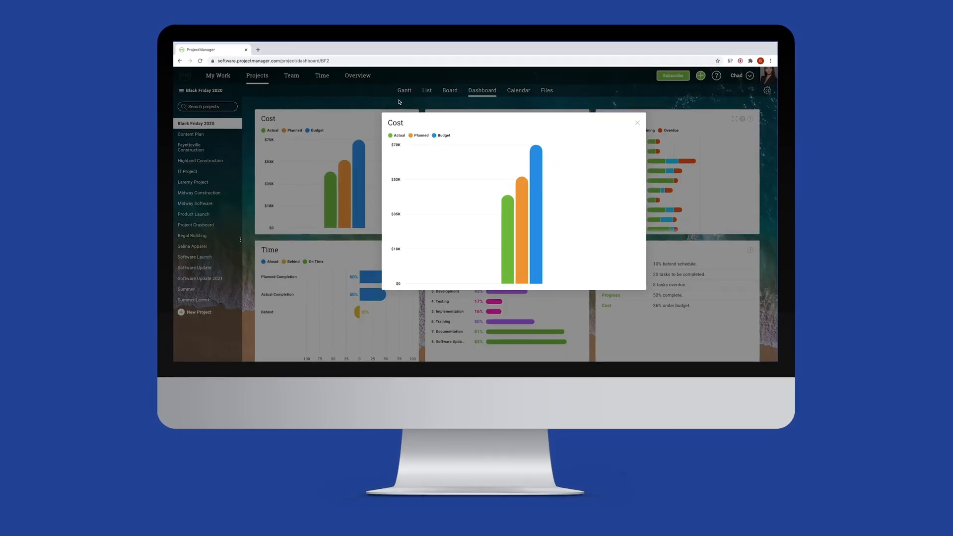
pyautogui.click(637, 122)
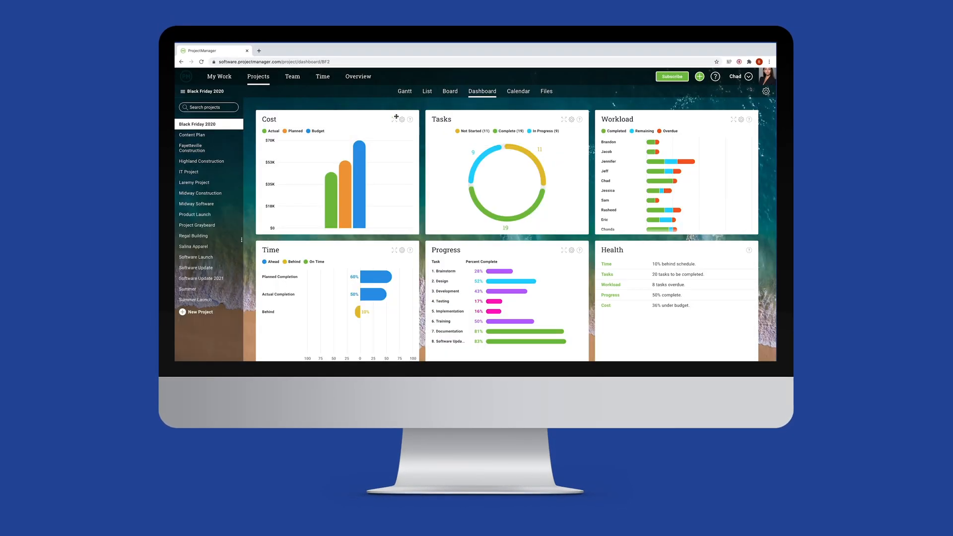